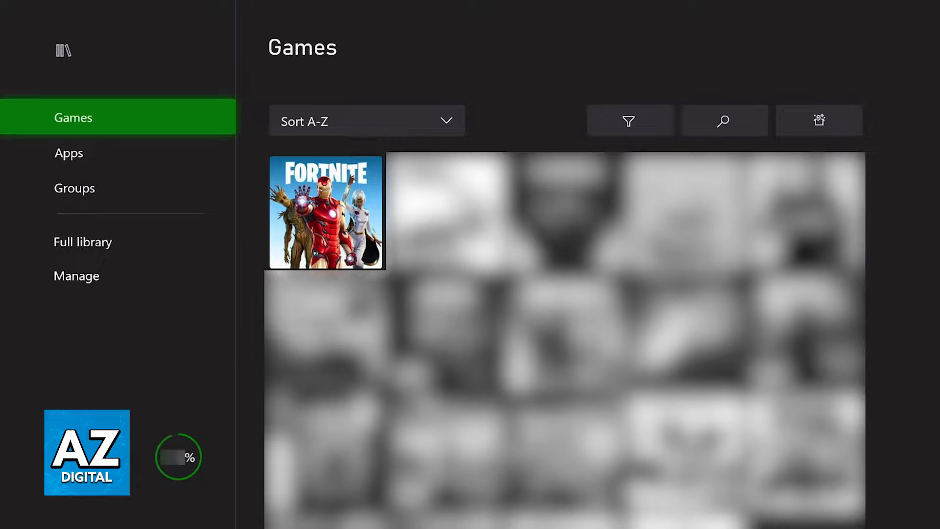
Launch Fortnite from the Games tile in My games & apps
click(324, 212)
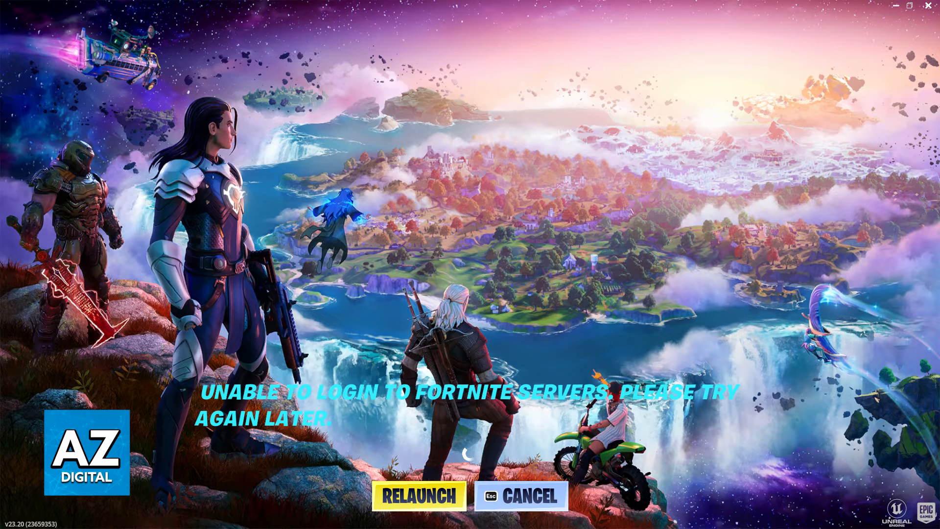